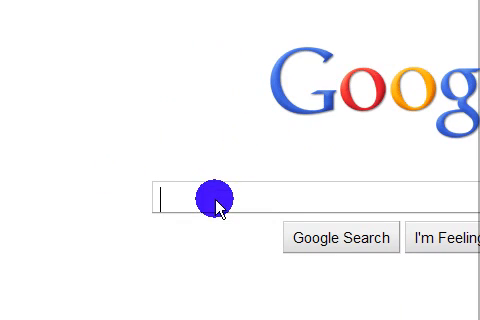
Search Google for 'virtualdub' to reach the virtualdub.org filters page.
text(vir)
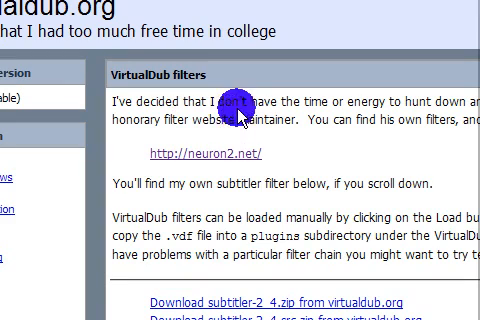
Browse the subtitler and warpsharp downloads on the VirtualDub filters page before following the neuron2.net link.
scroll(down, 3)
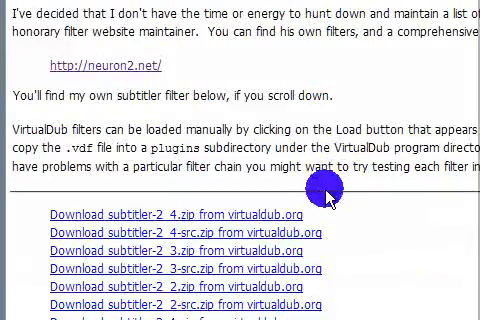
scroll(down, 3)
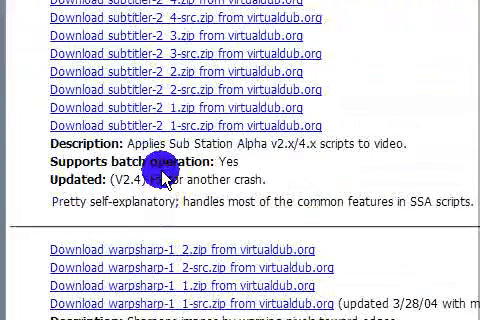
scroll(down, 3)
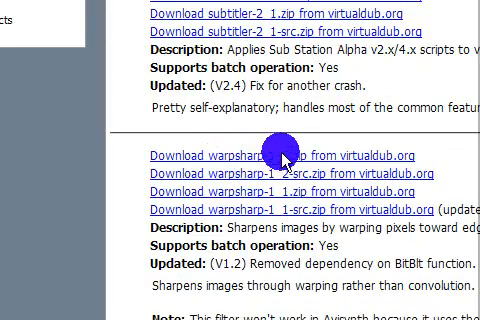
scroll(up, 3)
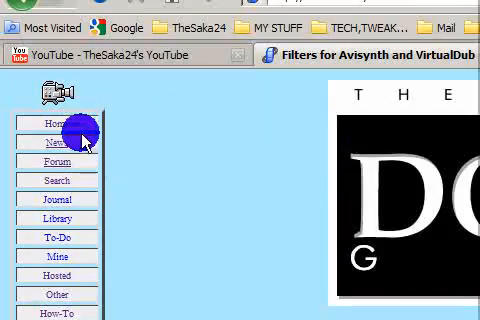
Read the Smart Smoother HiQ filter's download binaries and installation notes on neuron2.net.
scroll(down, 3)
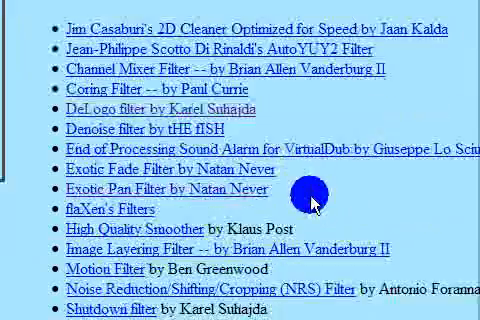
scroll(down, 3)
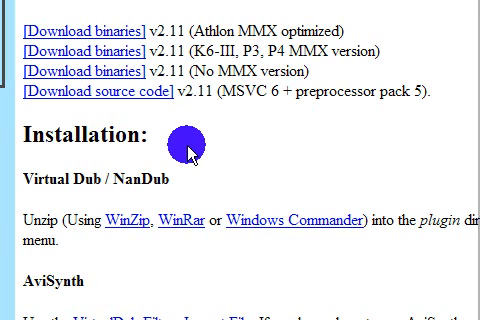
scroll(down, 3)
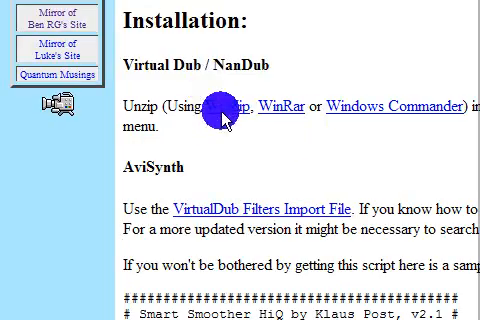
scroll(up, 3)
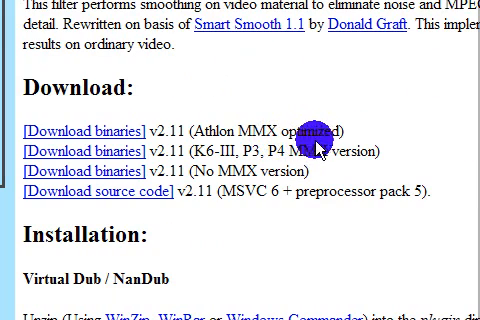
mouse_move(210, 156)
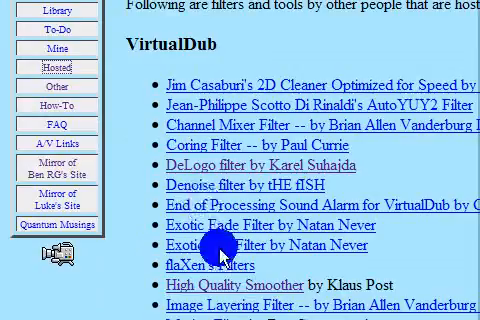
Scroll the neuron2.net filter list down to the Motion Filter entry for download.
scroll(down, 3)
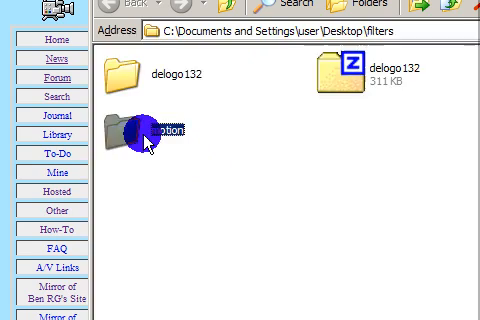
Copy motion.vdf from inside the extracted motion folder on the Desktop.
double_click(140, 130)
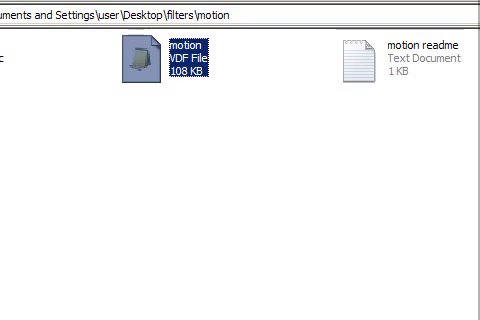
right_click(156, 60)
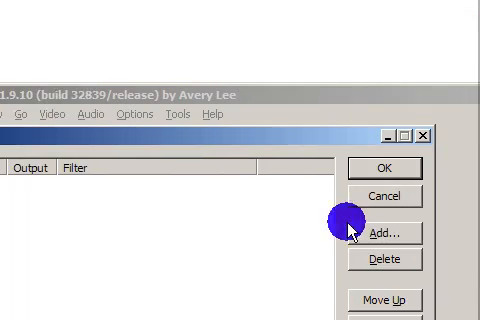
Show VirtualDub's Add Filter dialog listing internal and plugin filters, including Motion.
click(380, 232)
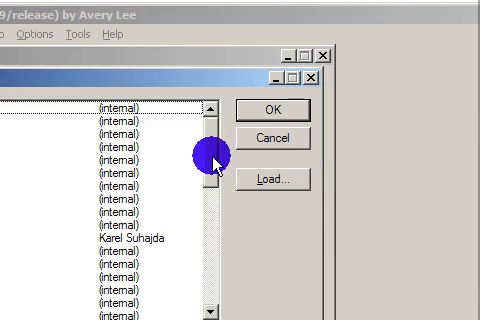